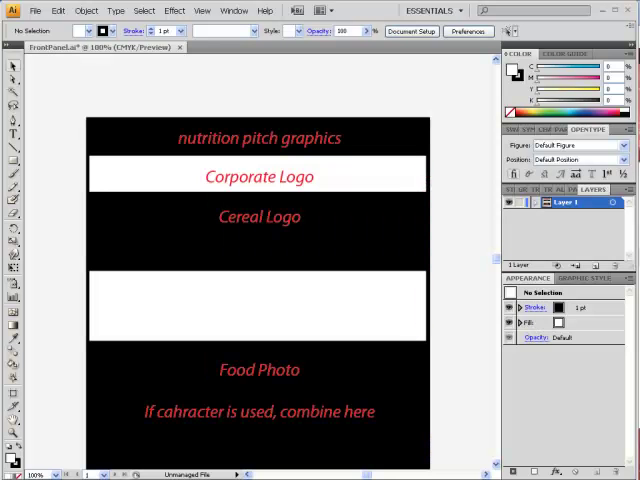
mouse_move(572, 402)
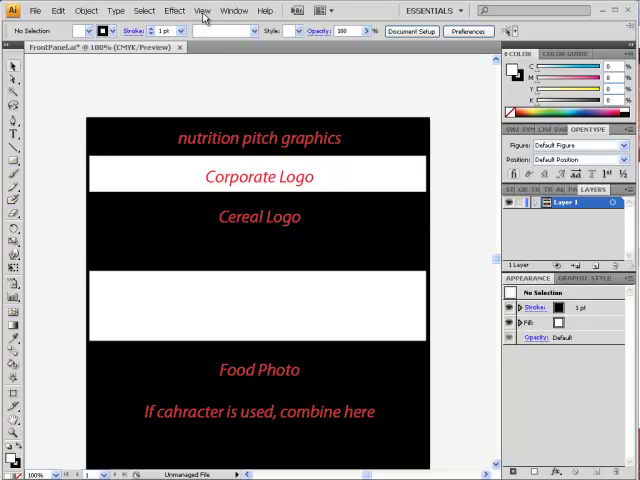
Show rulers along the top and left edges of the FrontPanel layout from the View menu
left_click(202, 11)
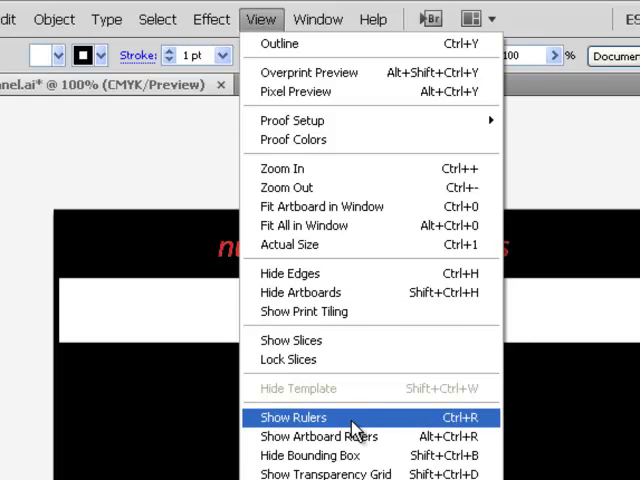
left_click(293, 417)
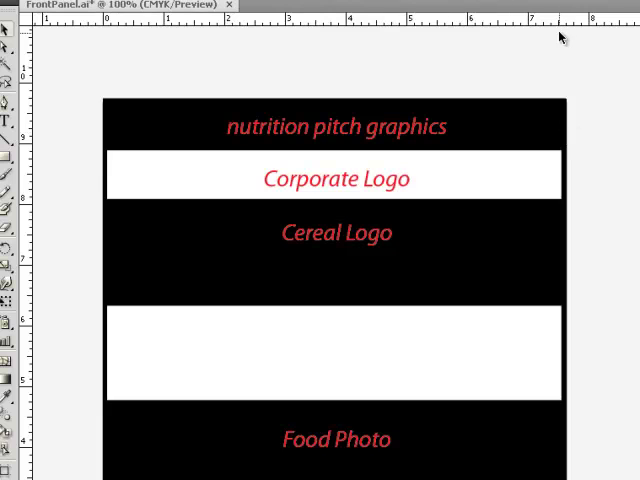
mouse_move(395, 91)
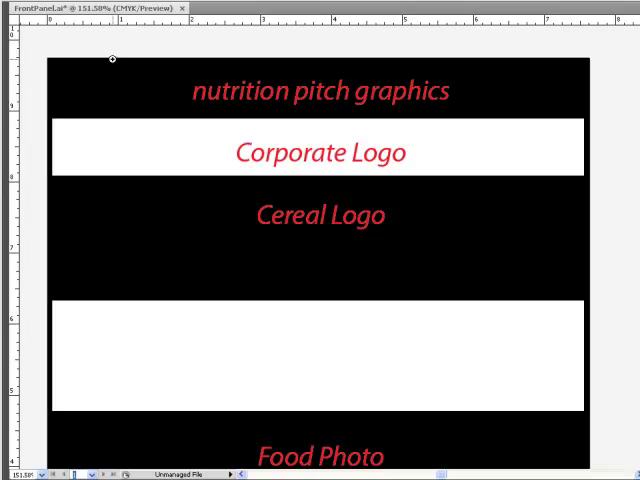
Create a new 7 by 8 inch CMYK document, Untitled-2
left_click(20, 8)
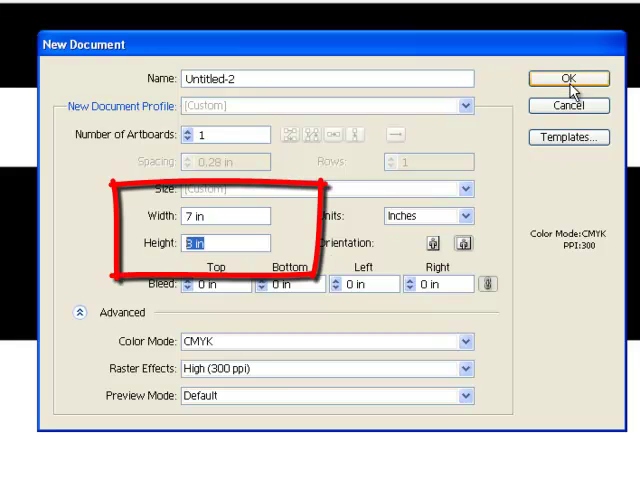
left_click(567, 78)
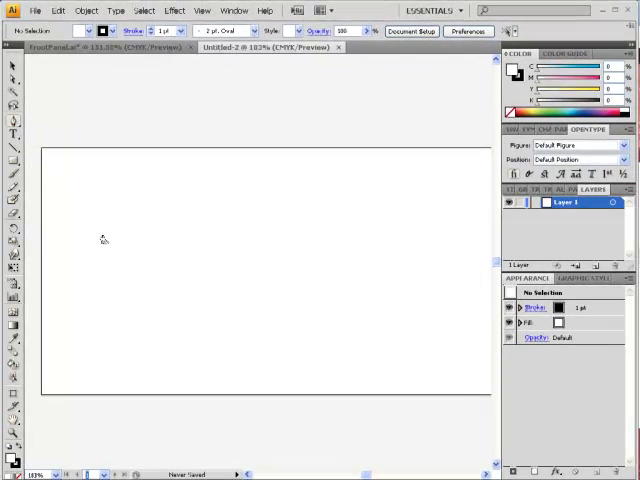
Draw a gently curved path across the Untitled-2 artboard
key("Tab")
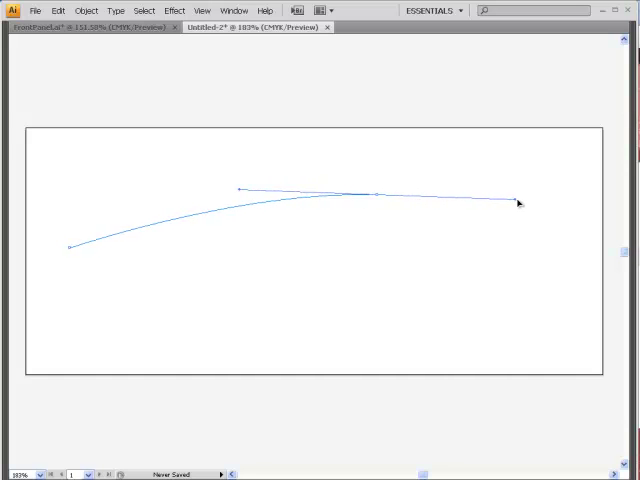
left_click_drag(518, 200, 570, 206)
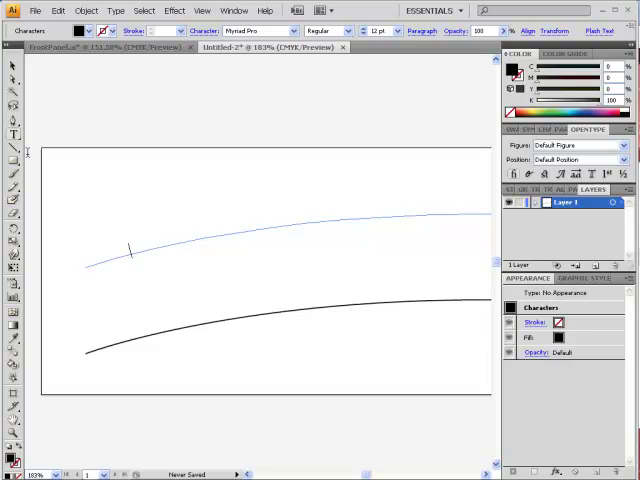
Type 'baler' along the upper curve and set it in Hobo Std Medium
type("baler")
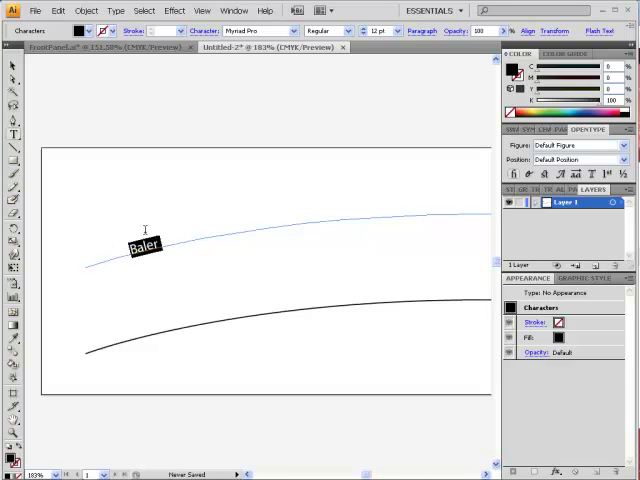
left_click(116, 10)
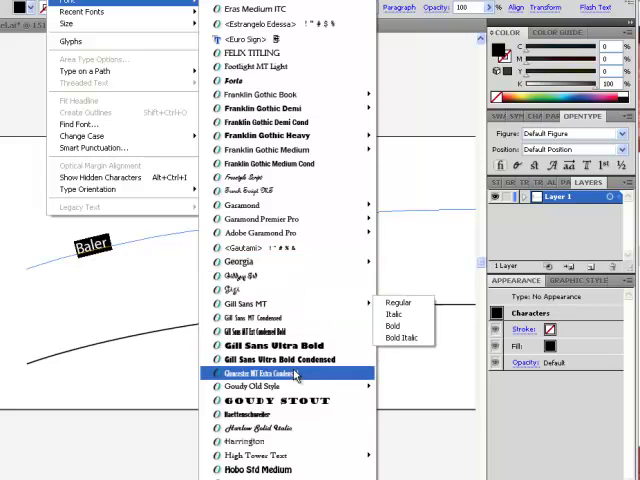
mouse_move(250, 469)
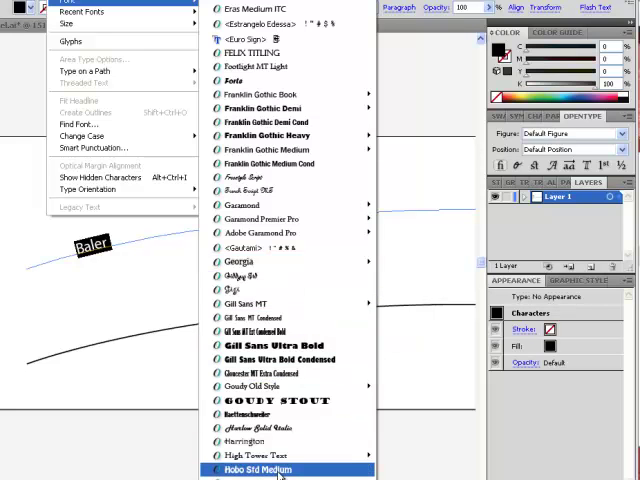
left_click(253, 469)
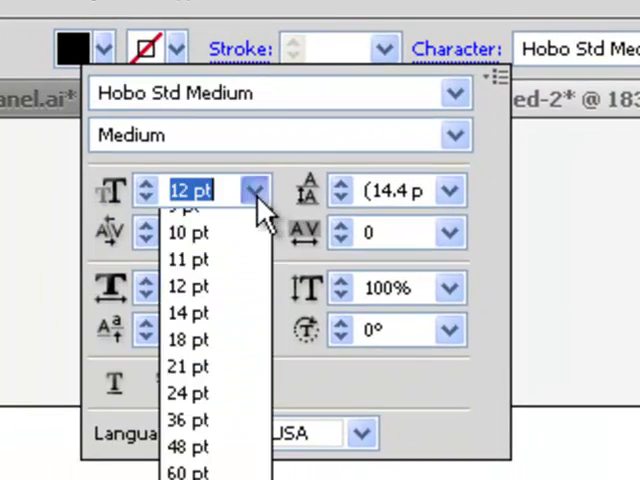
Set Baler to 72 pt, tracking 75, and 150% horizontal scale
left_click(188, 446)
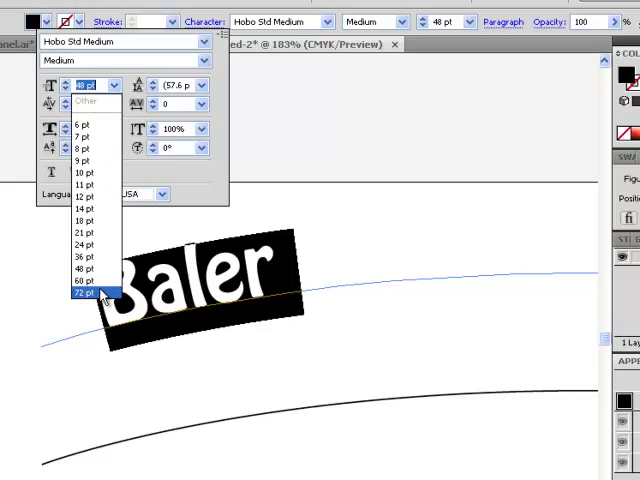
left_click(84, 294)
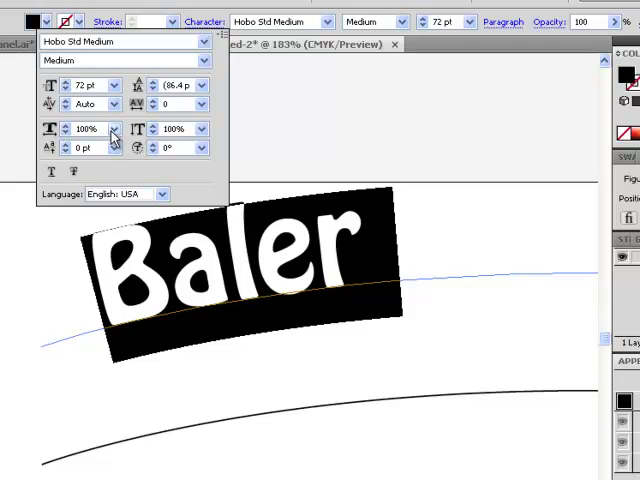
left_click(203, 104)
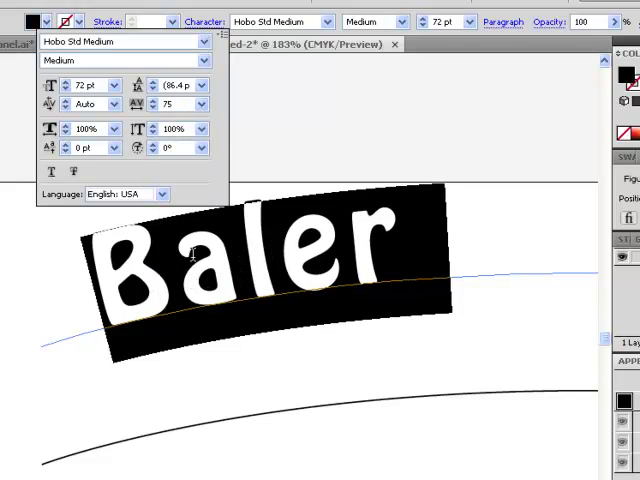
left_click(197, 104)
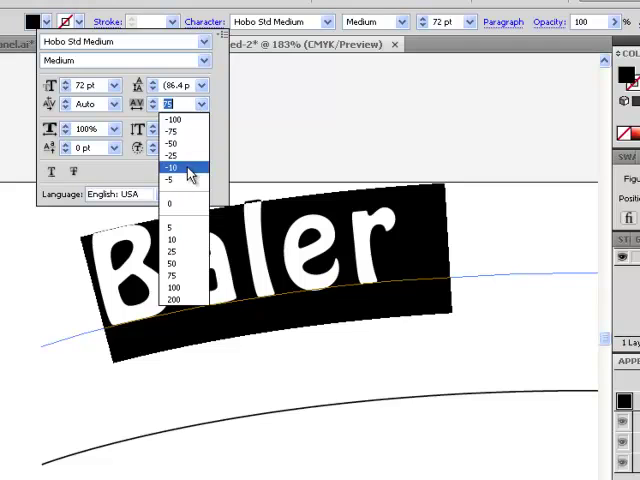
left_click(171, 180)
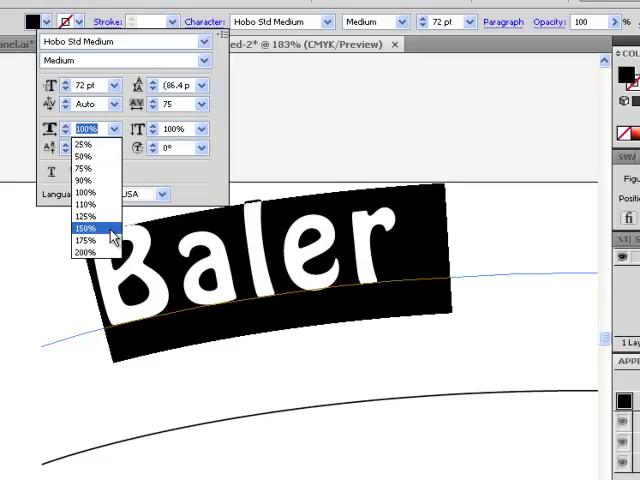
left_click(83, 240)
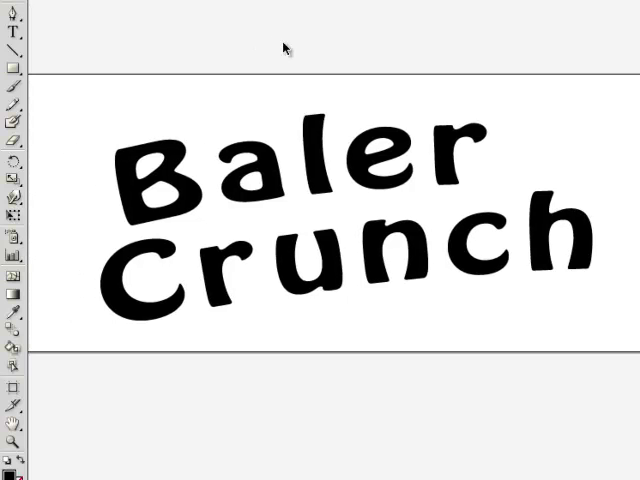
mouse_move(33, 203)
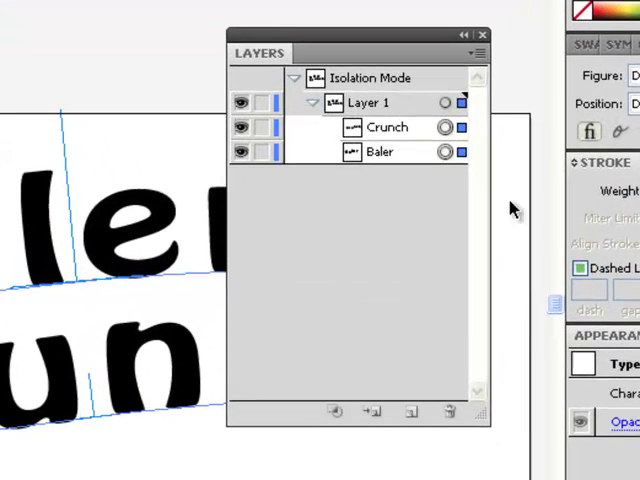
mouse_move(355, 150)
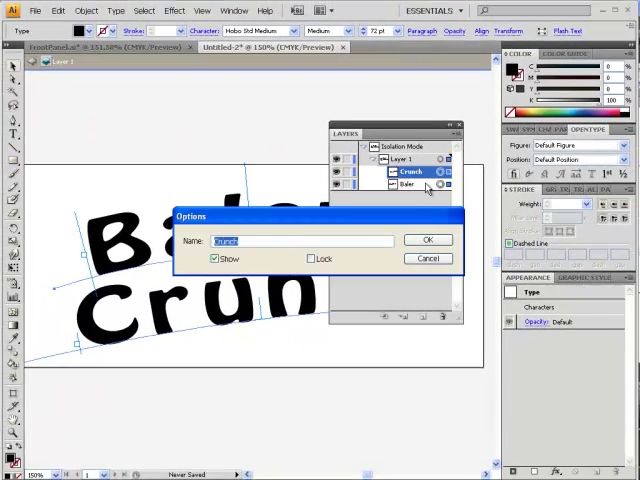
Cancel layer options, select both the Baler and Crunch type paths, and collapse the Layers panel
left_click(427, 240)
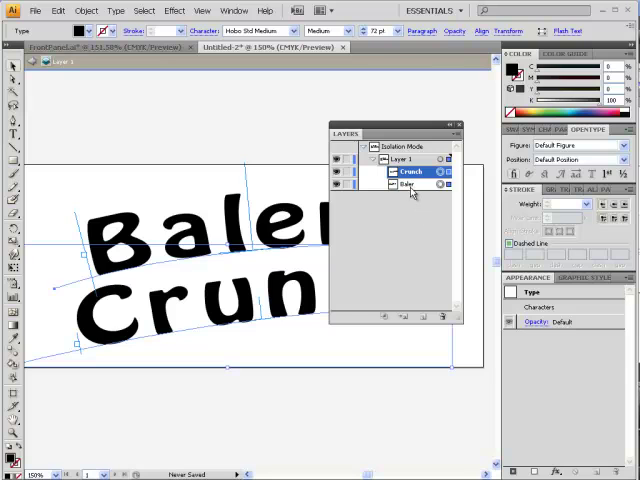
left_click(410, 185)
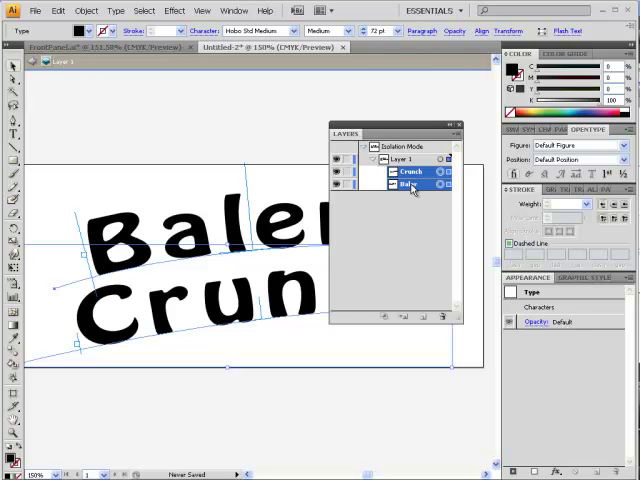
left_click(456, 133)
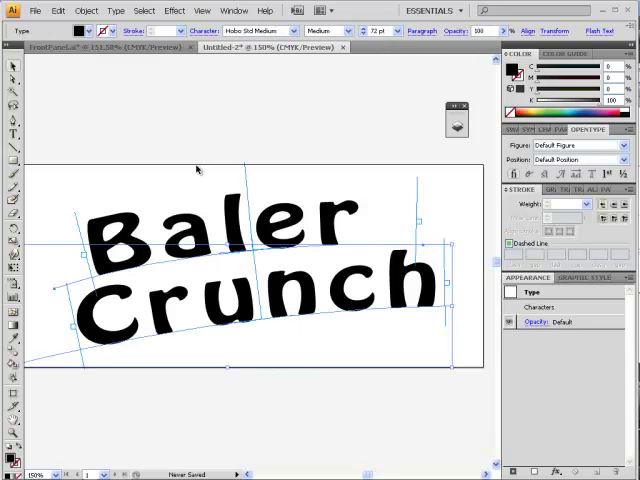
Convert the selected Baler and Crunch text to outlines with Type > Create Outlines
left_click(115, 11)
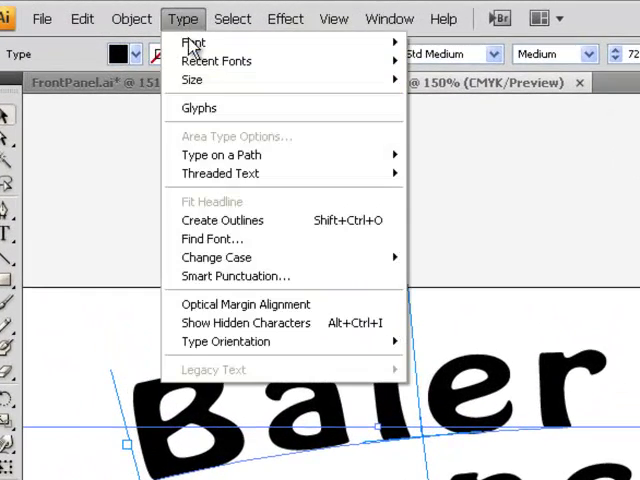
left_click(221, 220)
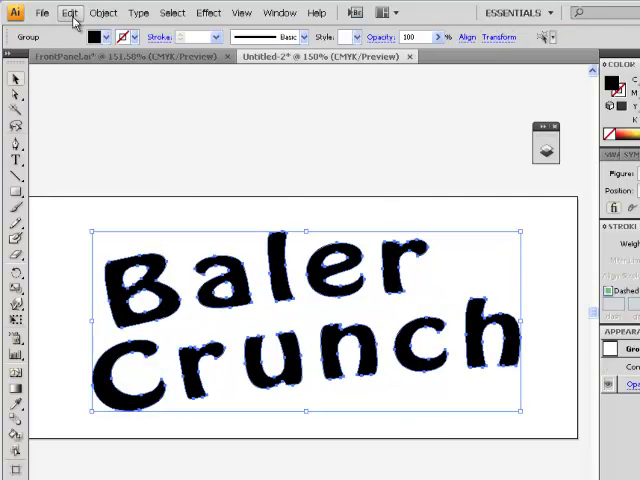
Give the outlined lettering a 10 pt red stroke aligned outside
left_click(69, 12)
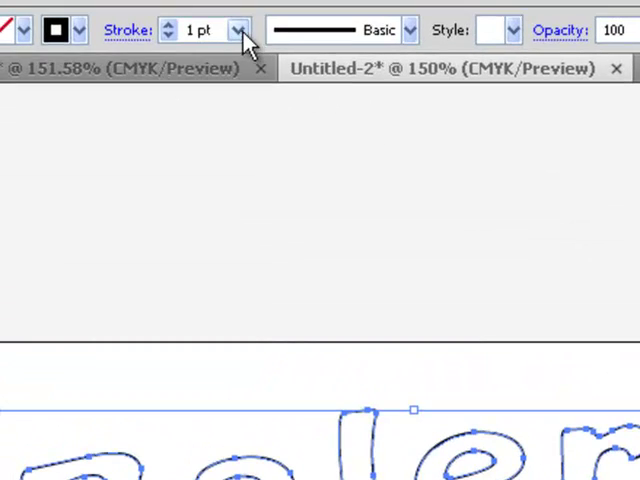
left_click(238, 29)
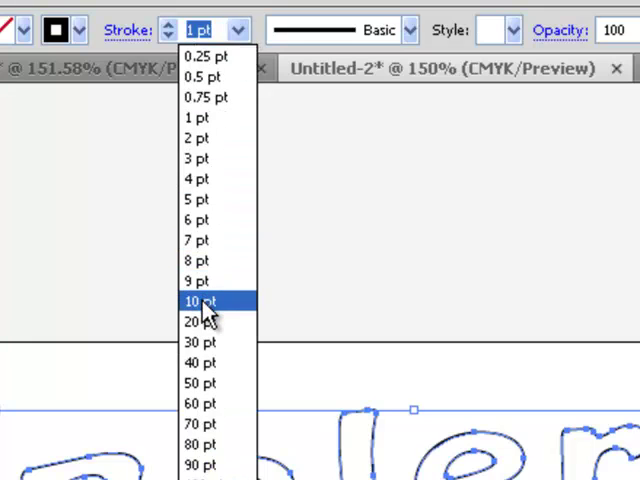
left_click(203, 301)
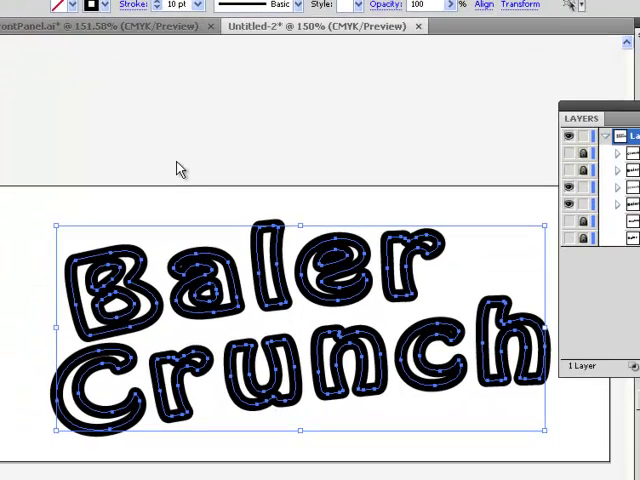
mouse_move(98, 258)
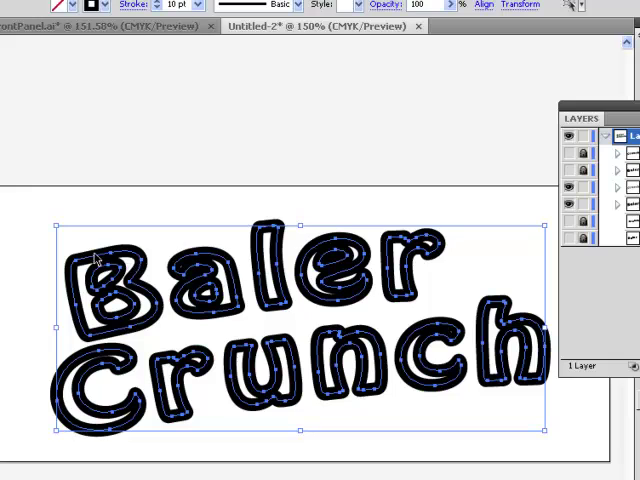
mouse_move(132, 258)
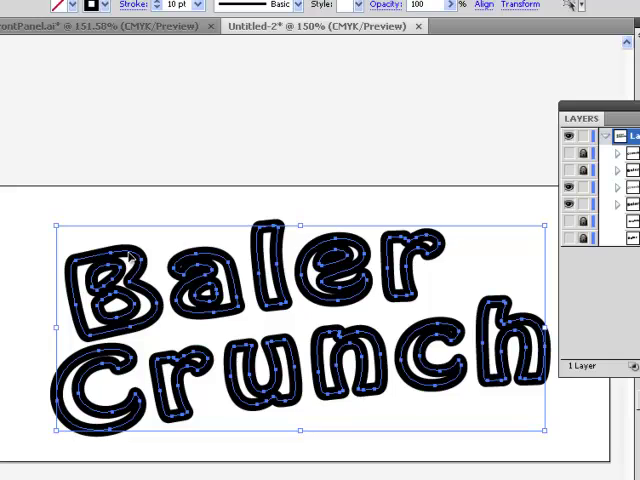
left_click(320, 74)
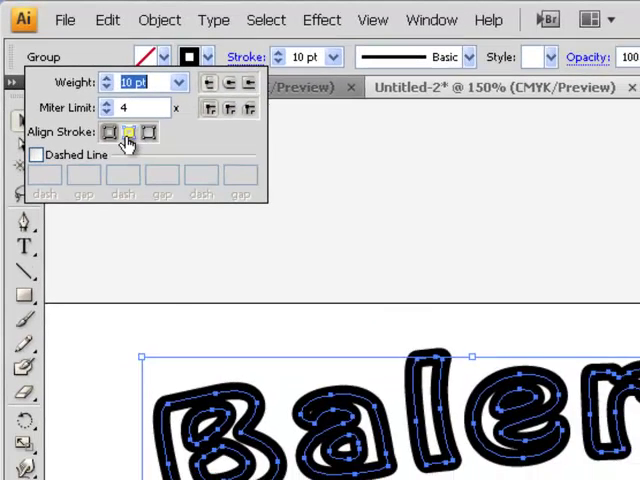
left_click(145, 132)
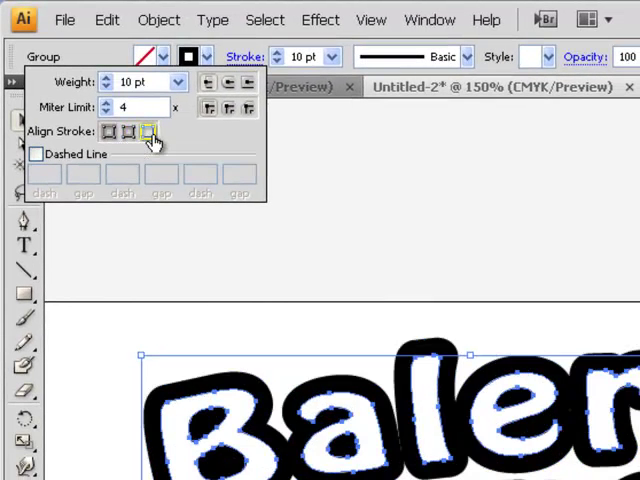
mouse_move(148, 131)
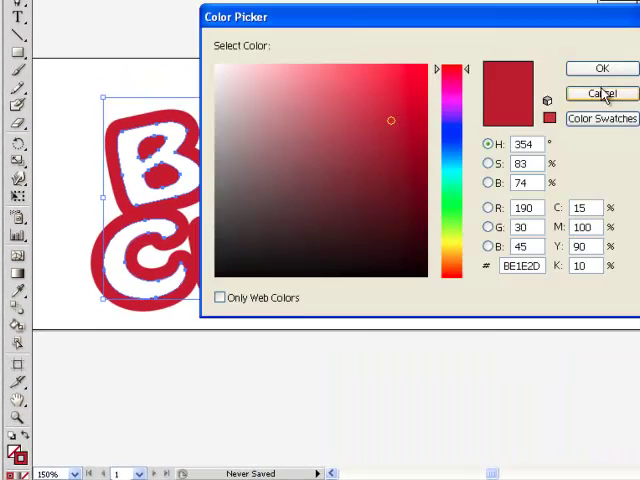
left_click(600, 93)
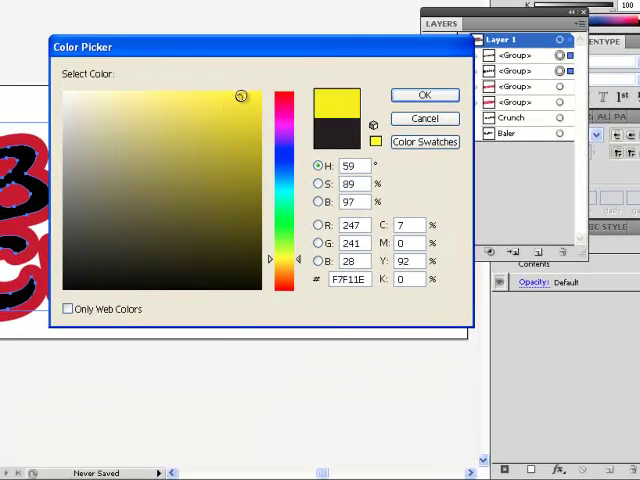
Confirm a bright yellow fill for the lettering copy
left_click(424, 94)
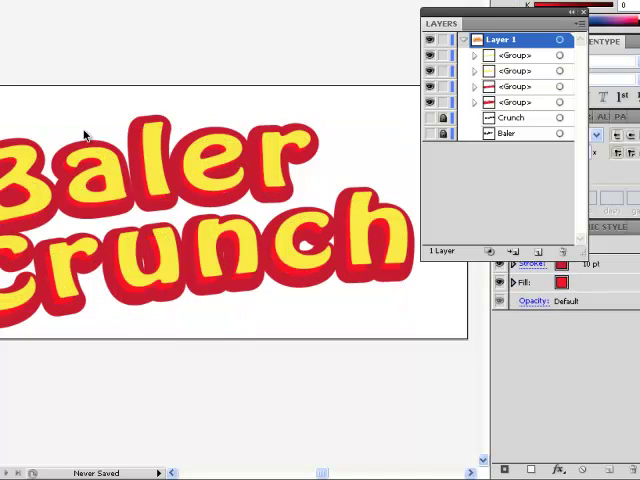
mouse_move(340, 155)
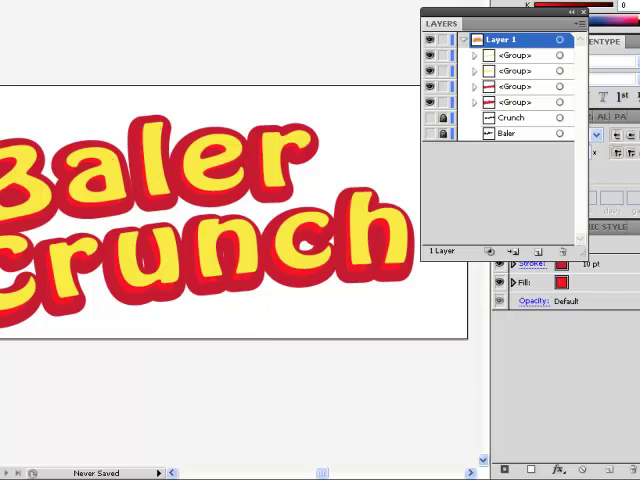
Select a lower lettering copy to restyle as the black shadow
left_click(560, 102)
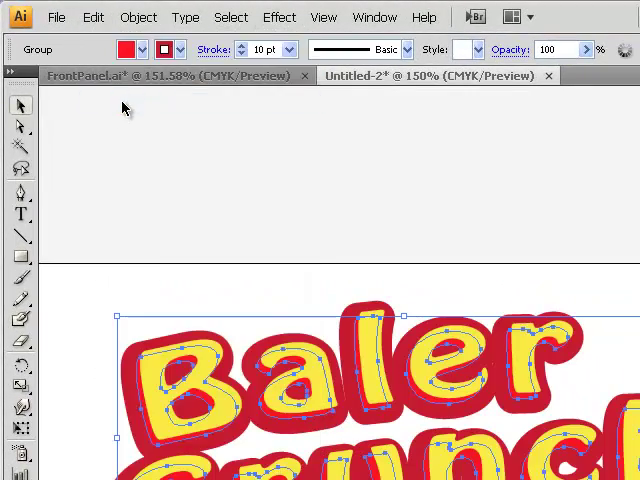
left_click(93, 17)
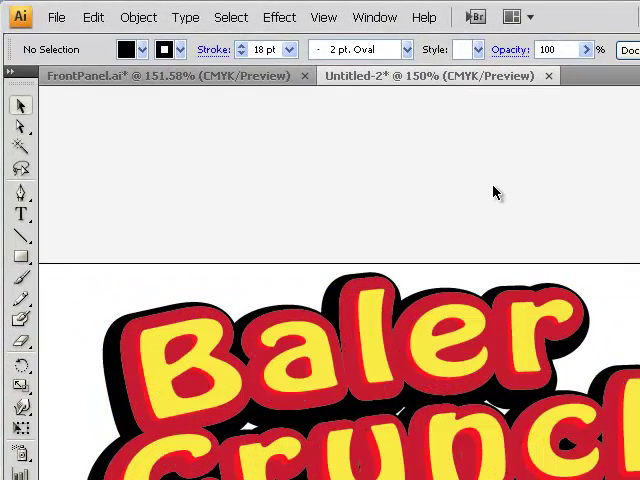
Save the logo as CrunchLogo.ai in the graphics folder, accepting the Illustrator options
left_click(56, 17)
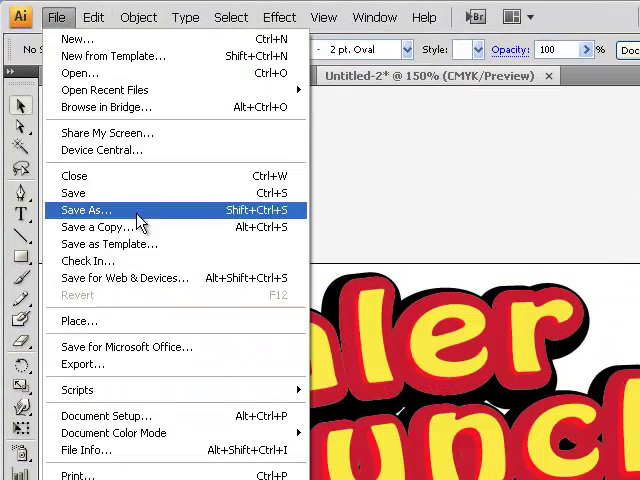
left_click(85, 210)
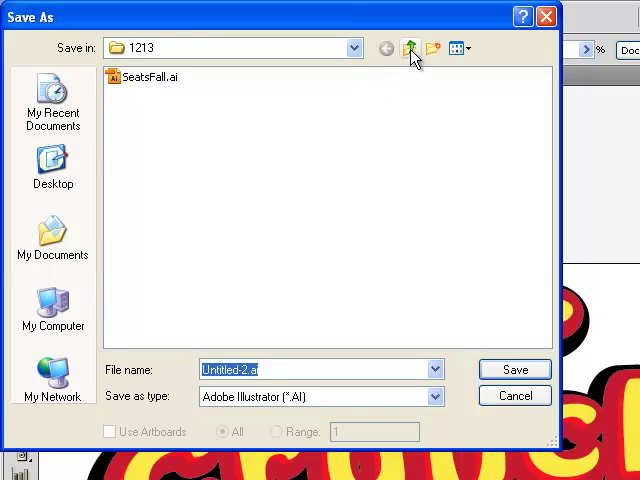
left_click(409, 48)
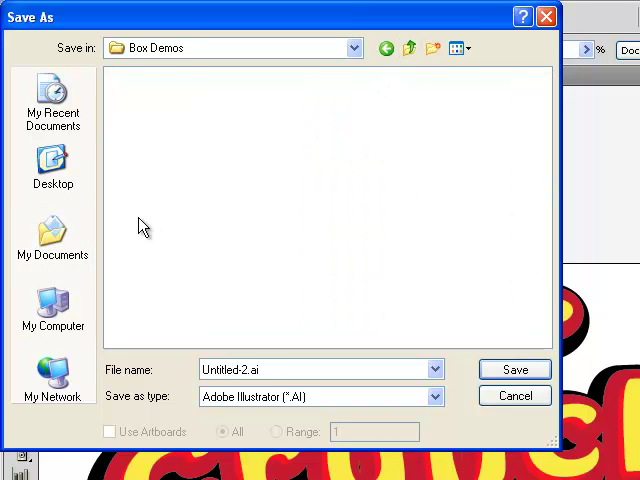
left_click(433, 48)
type("CrunchLogo")
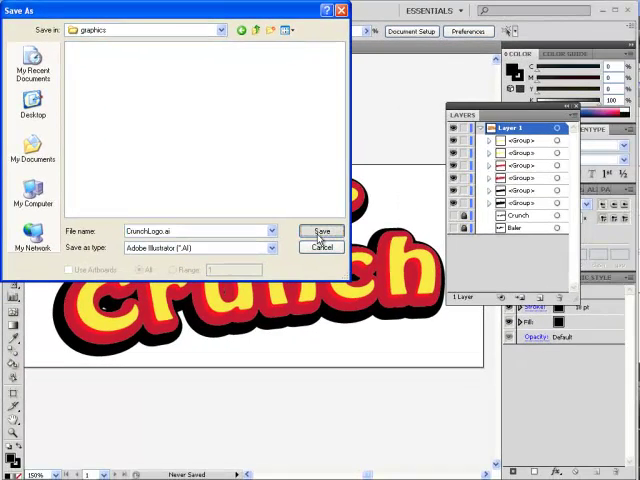
left_click(321, 231)
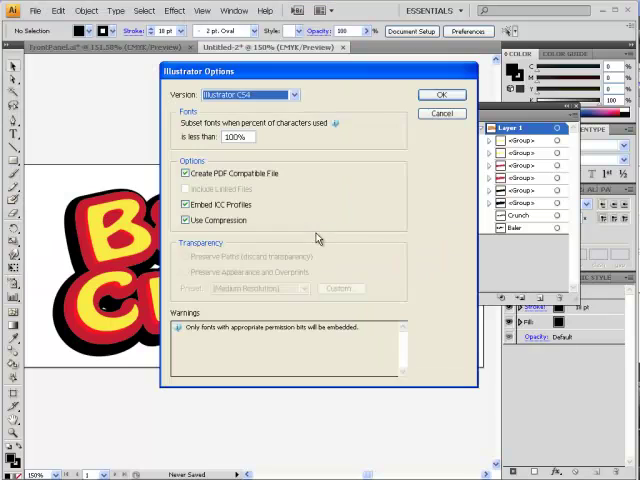
left_click(441, 94)
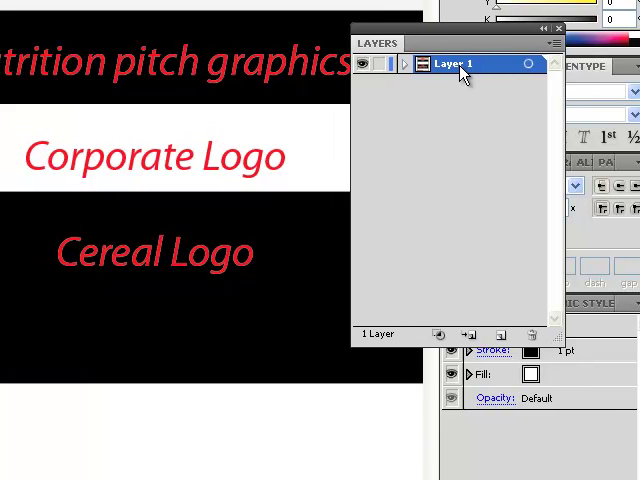
Make Layer 1 non-printing and add a second layer to the front panel
double_click(455, 64)
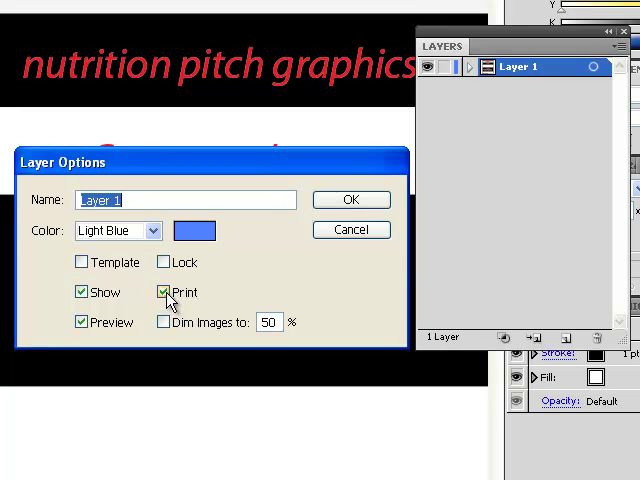
left_click(164, 292)
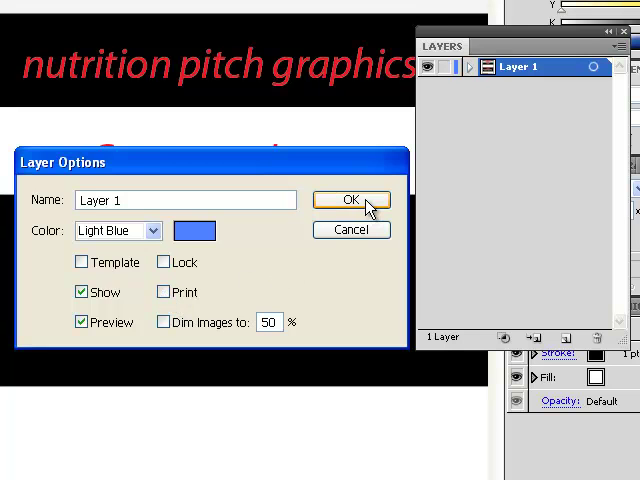
left_click(350, 200)
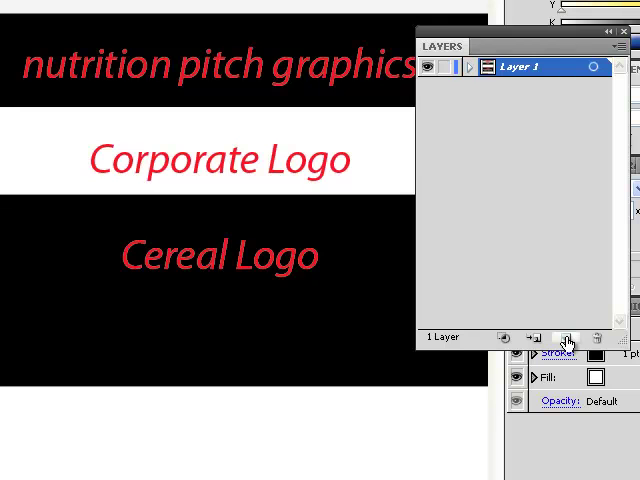
left_click(566, 338)
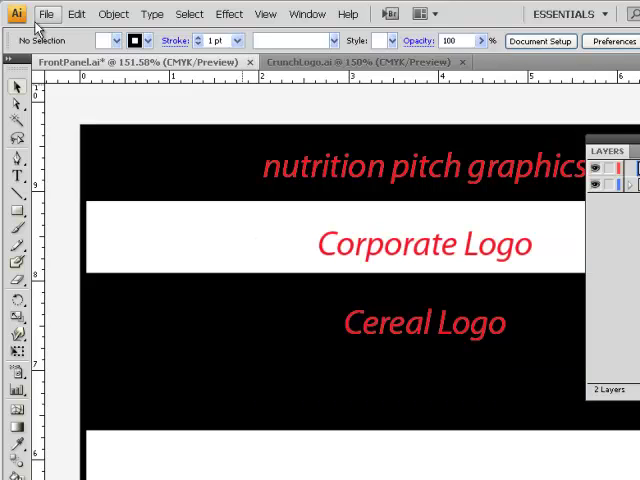
Place CrunchLogo.ai as a linked file, accepting the Place PDF crop settings
left_click(46, 13)
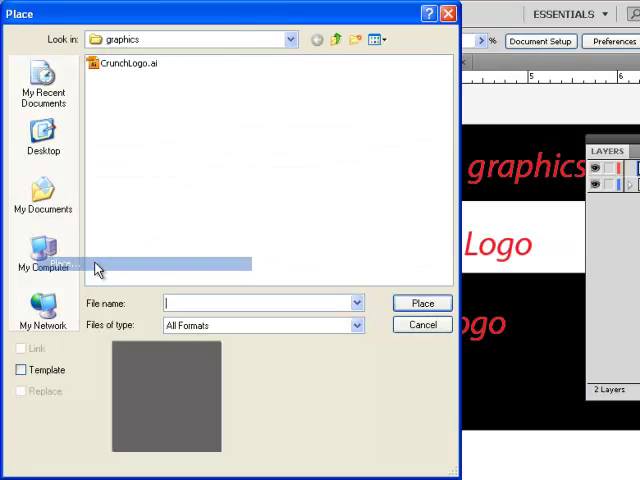
left_click(130, 63)
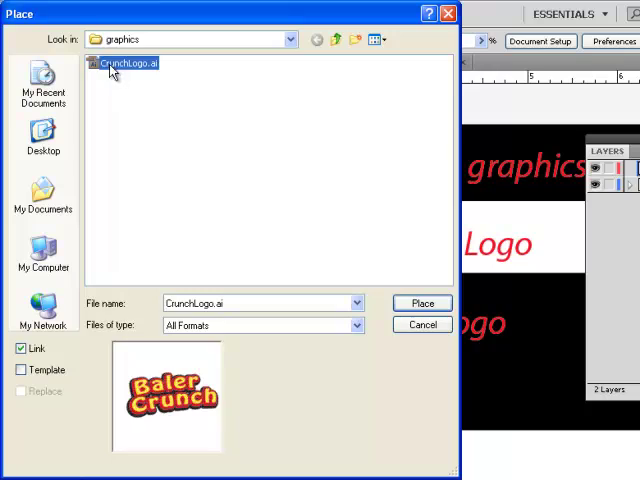
left_click(422, 303)
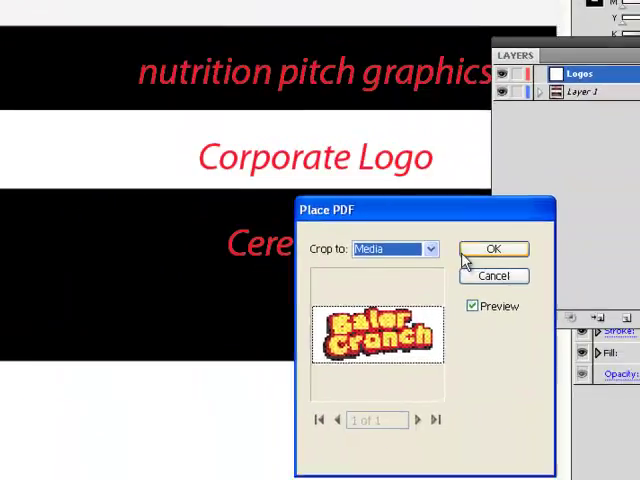
left_click(494, 249)
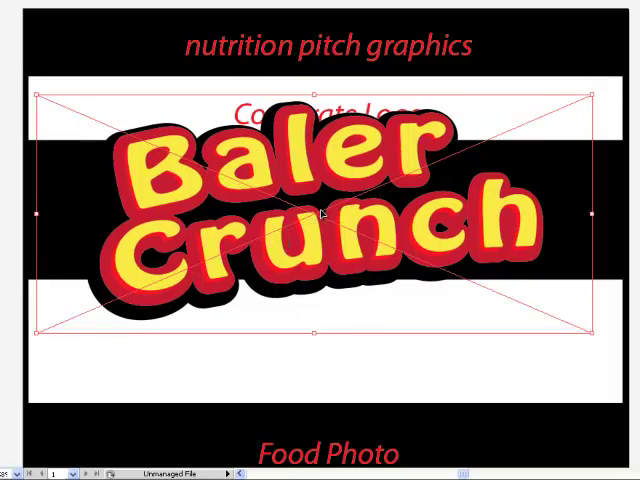
mouse_move(360, 72)
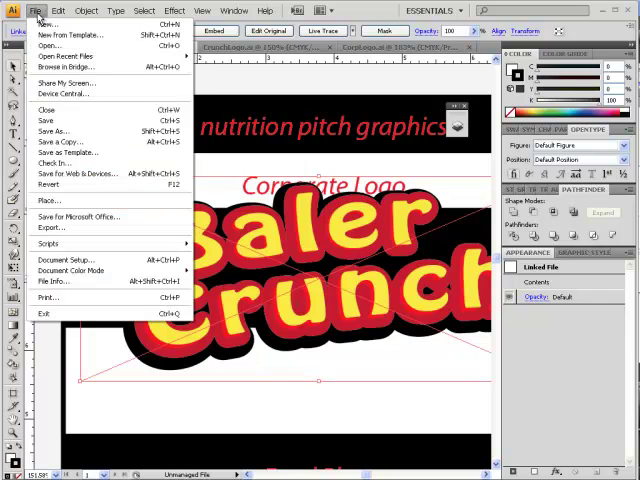
Place the CorpLogo.ai smart yums corporate logo as a linked file
left_click(46, 200)
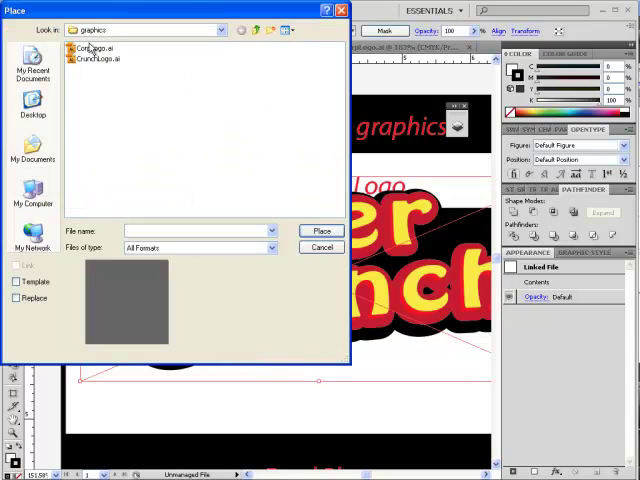
left_click(92, 48)
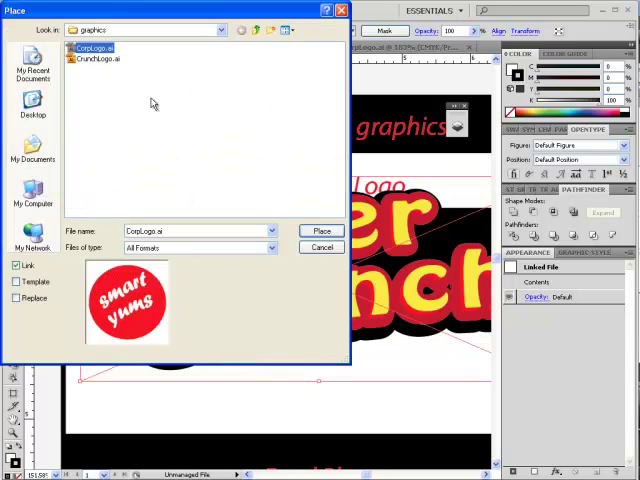
left_click(322, 231)
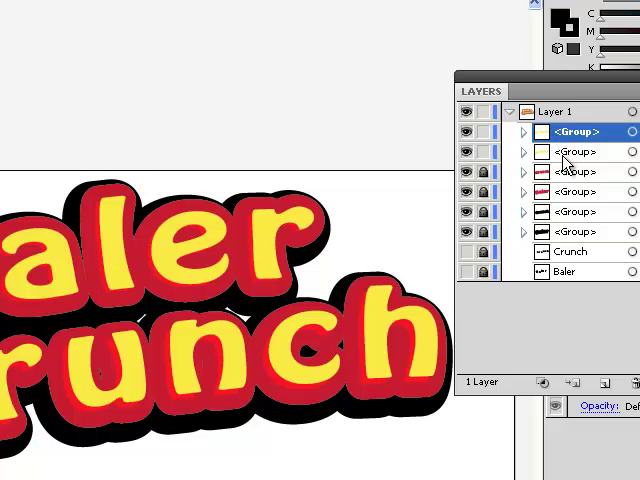
Select a lettering <Group> in CrunchLogo.ai's Layers panel and edit it
left_click(568, 151)
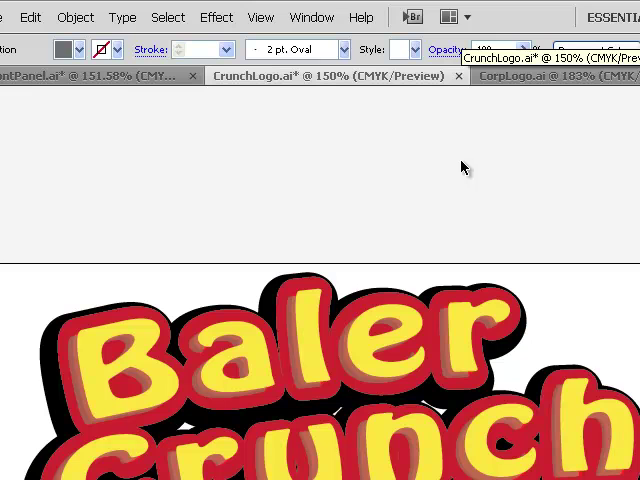
left_click(10, 17)
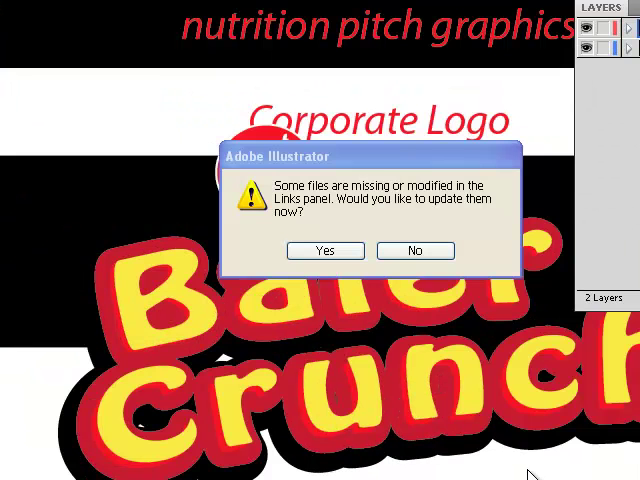
mouse_move(307, 233)
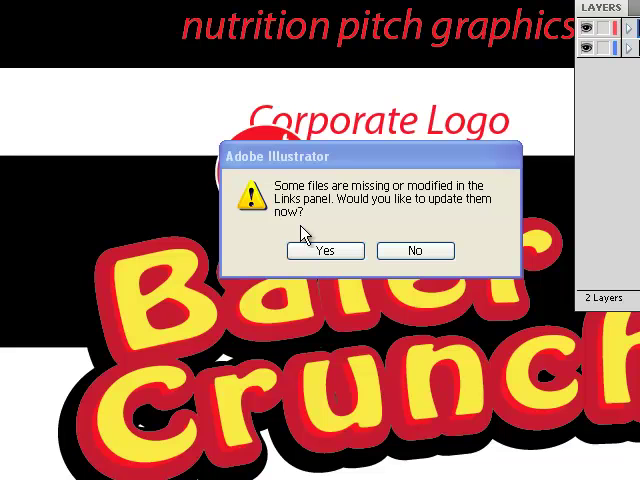
mouse_move(371, 222)
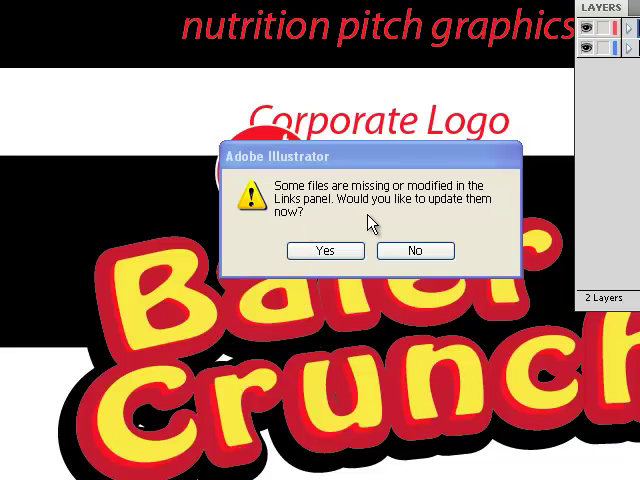
mouse_move(172, 305)
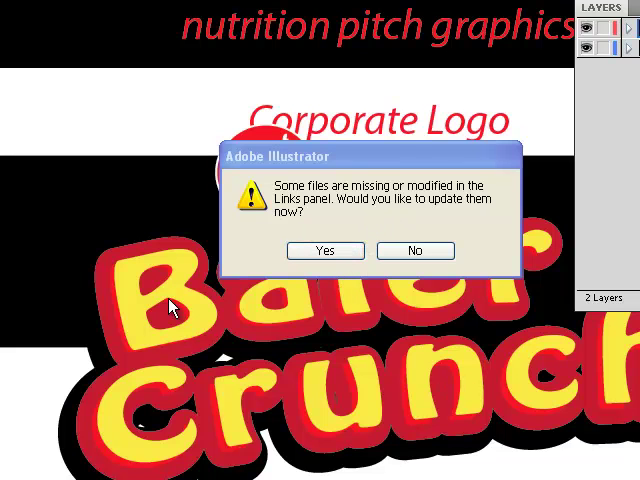